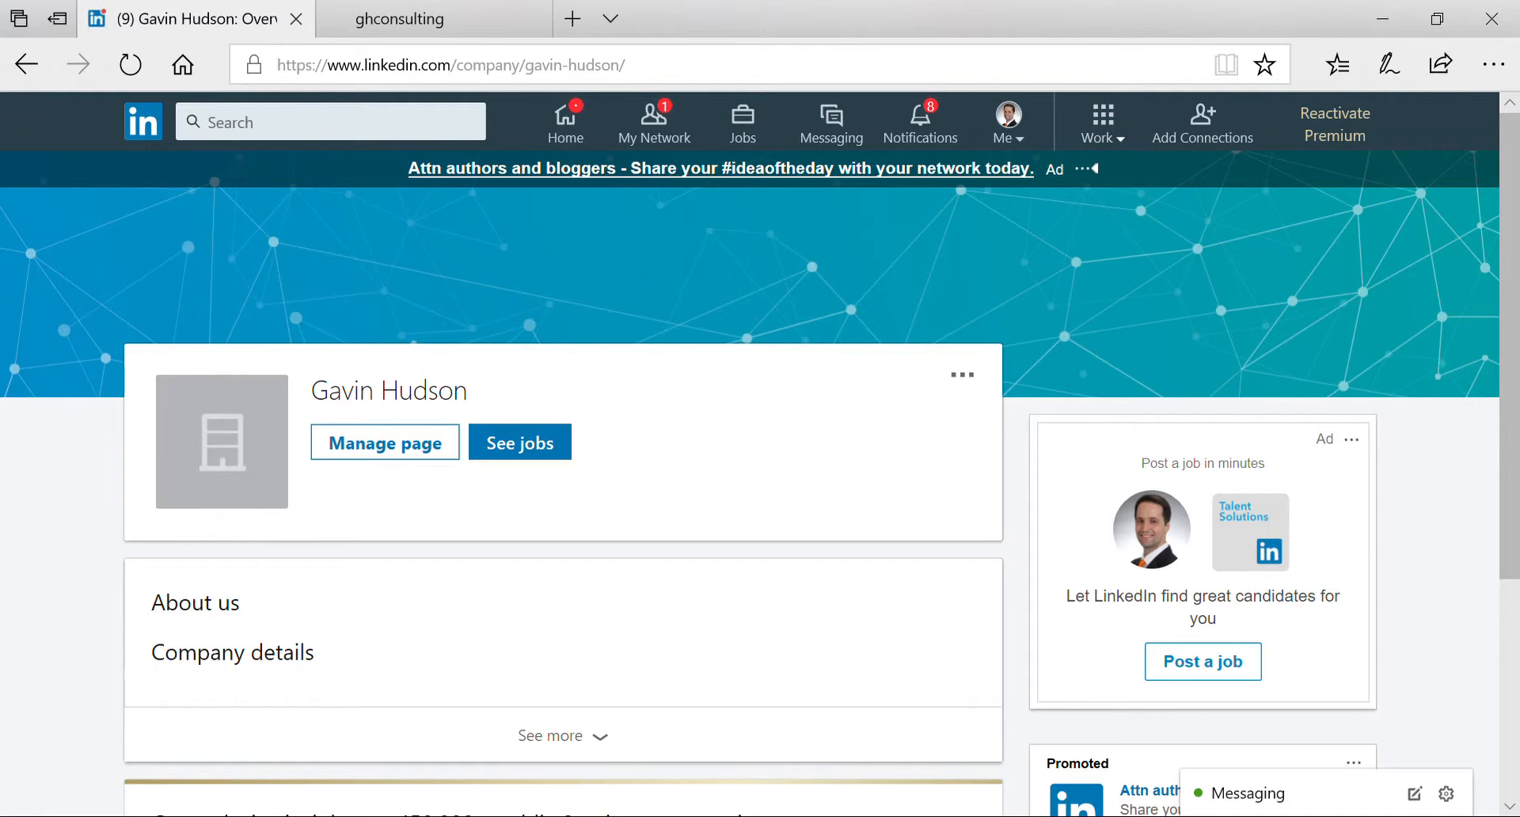
mouse_move(91, 589)
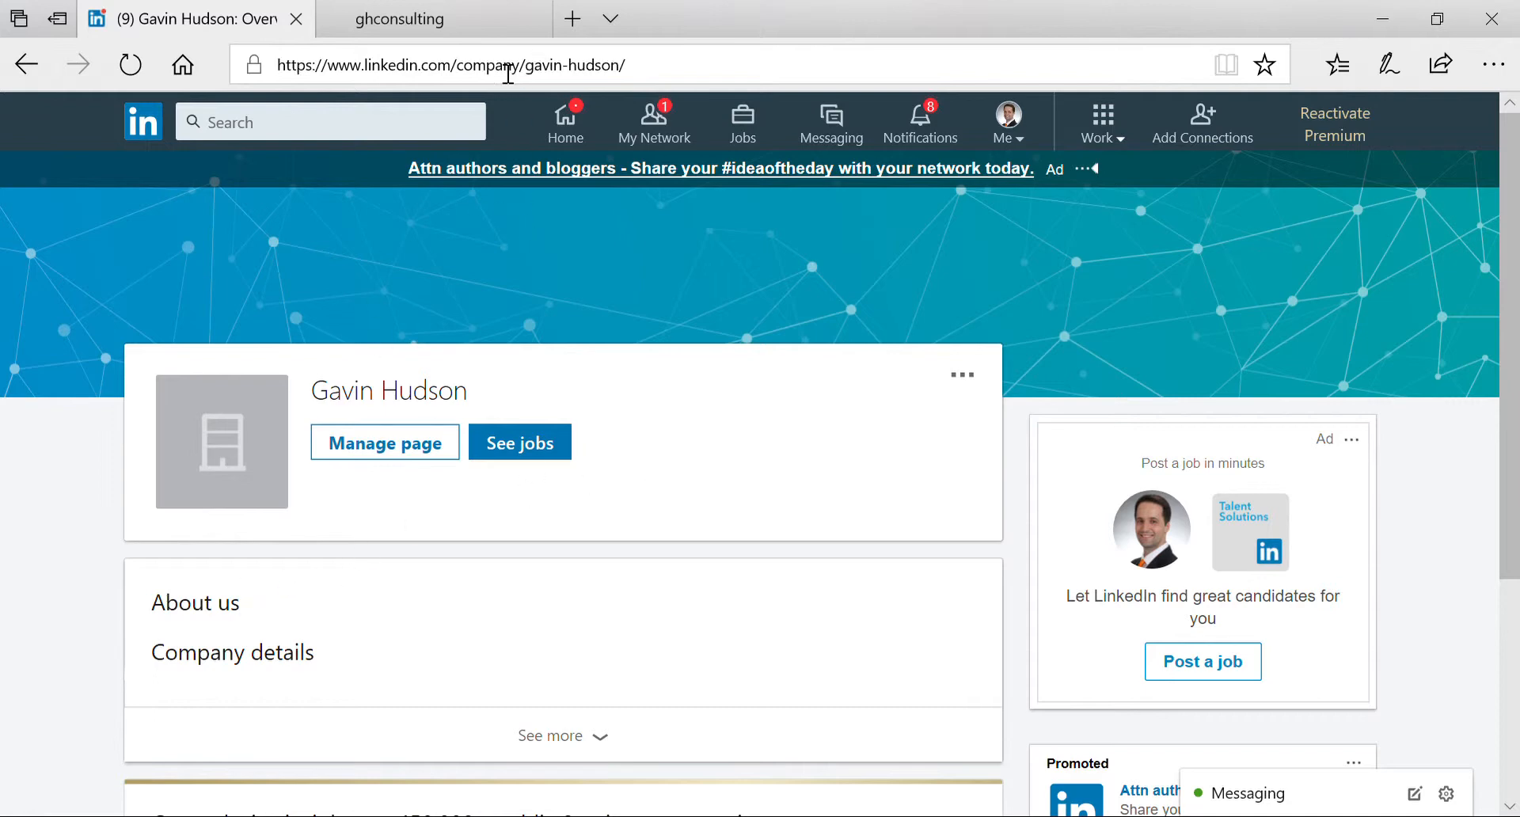
mouse_move(543, 349)
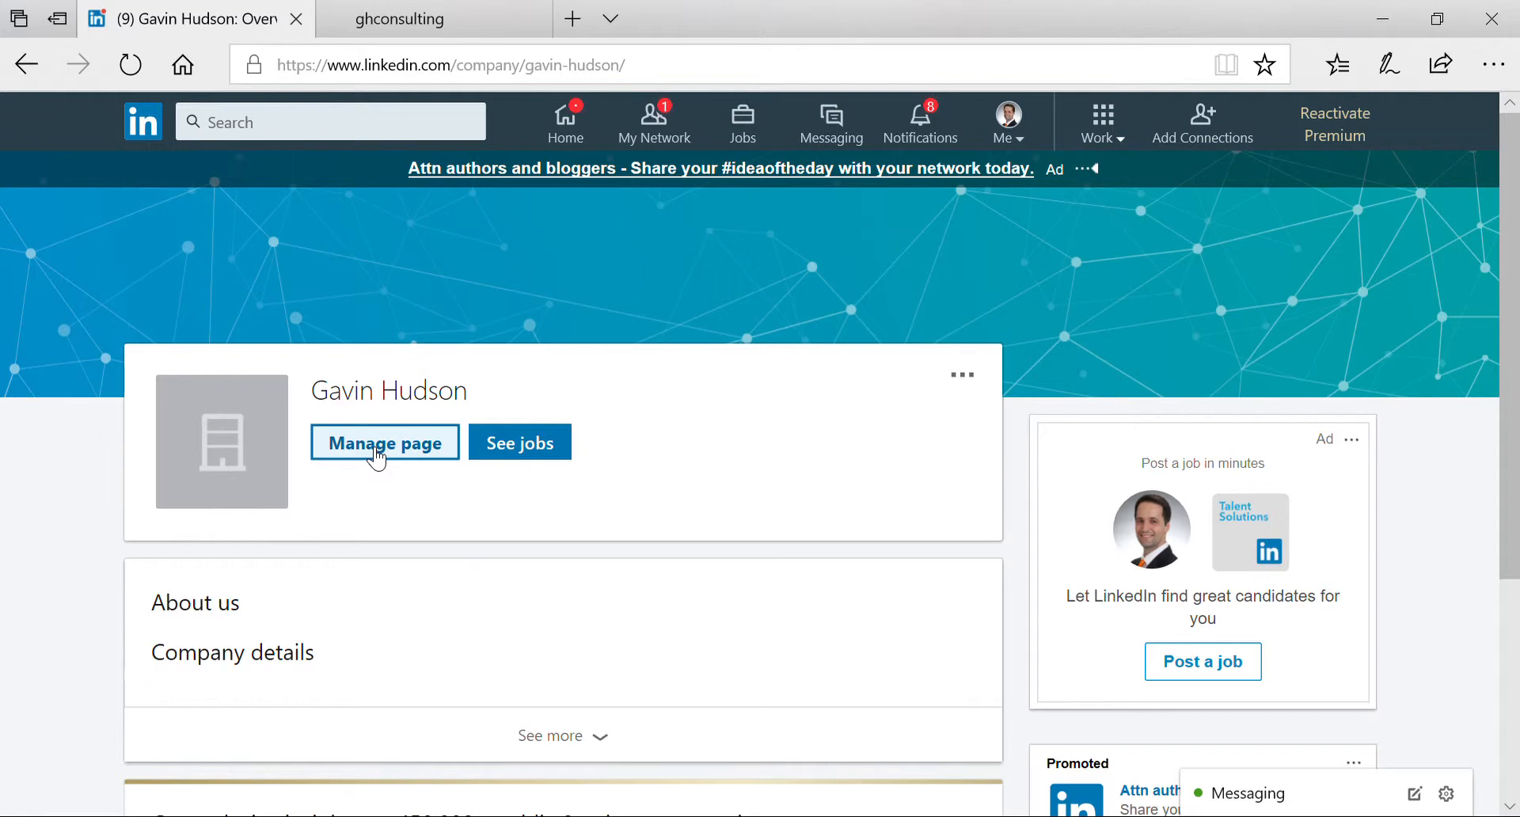
mouse_move(484, 361)
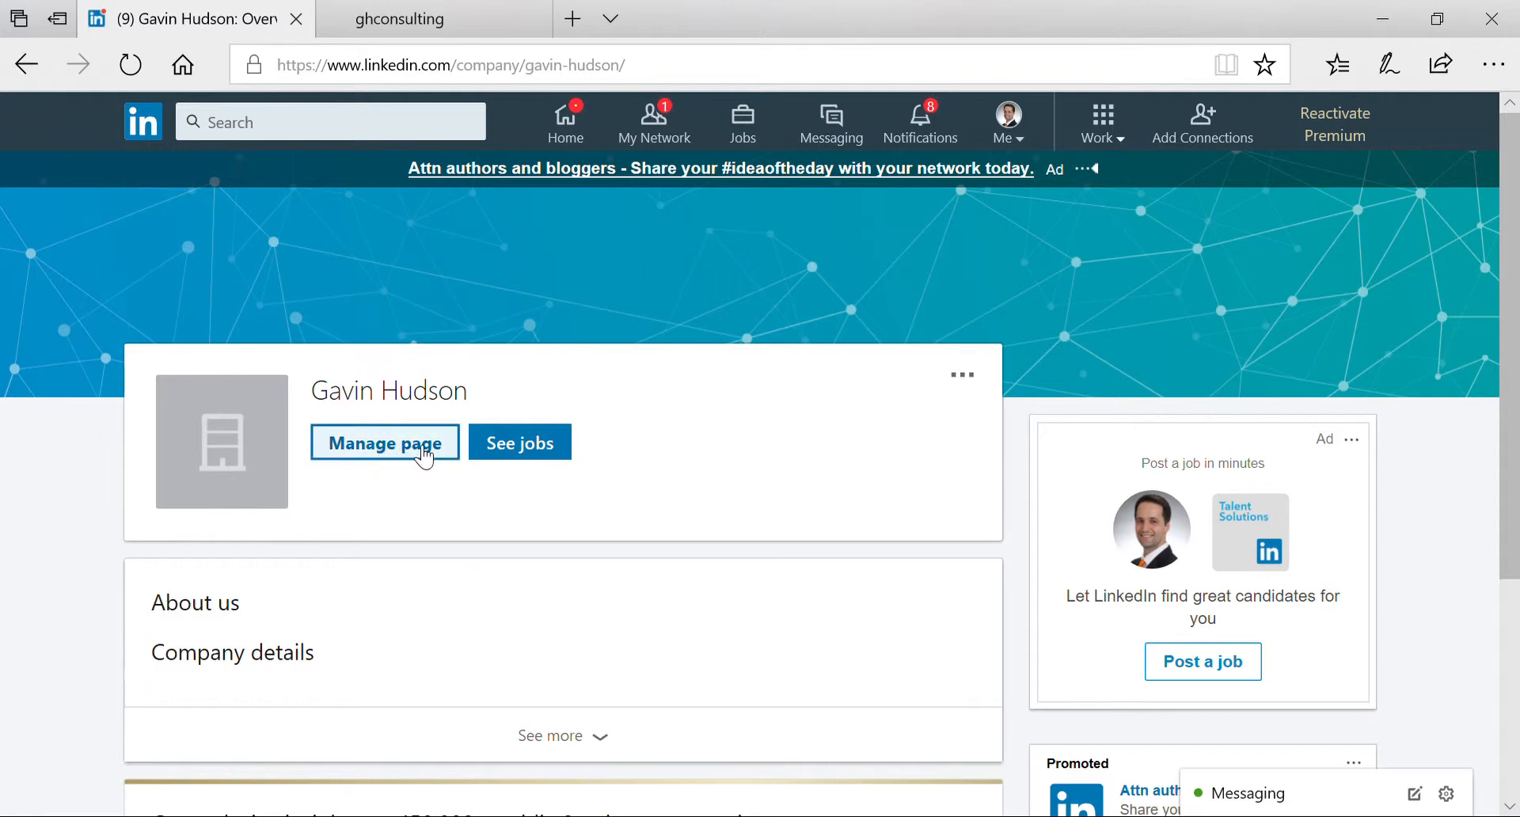
Reach the company page admin Overview with its empty description, then bring up the ghconsulting site
click(384, 444)
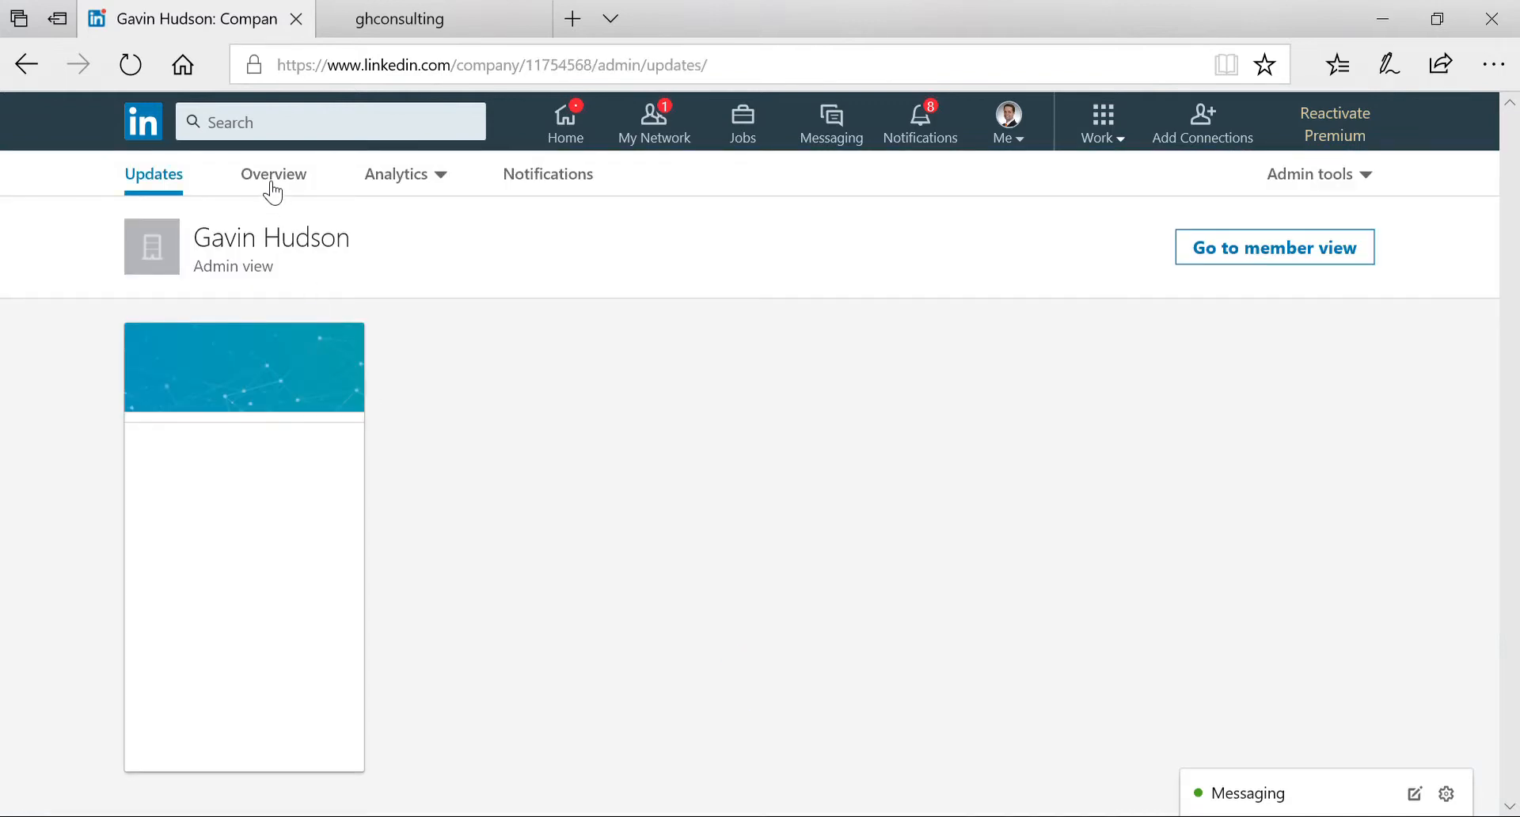
click(272, 174)
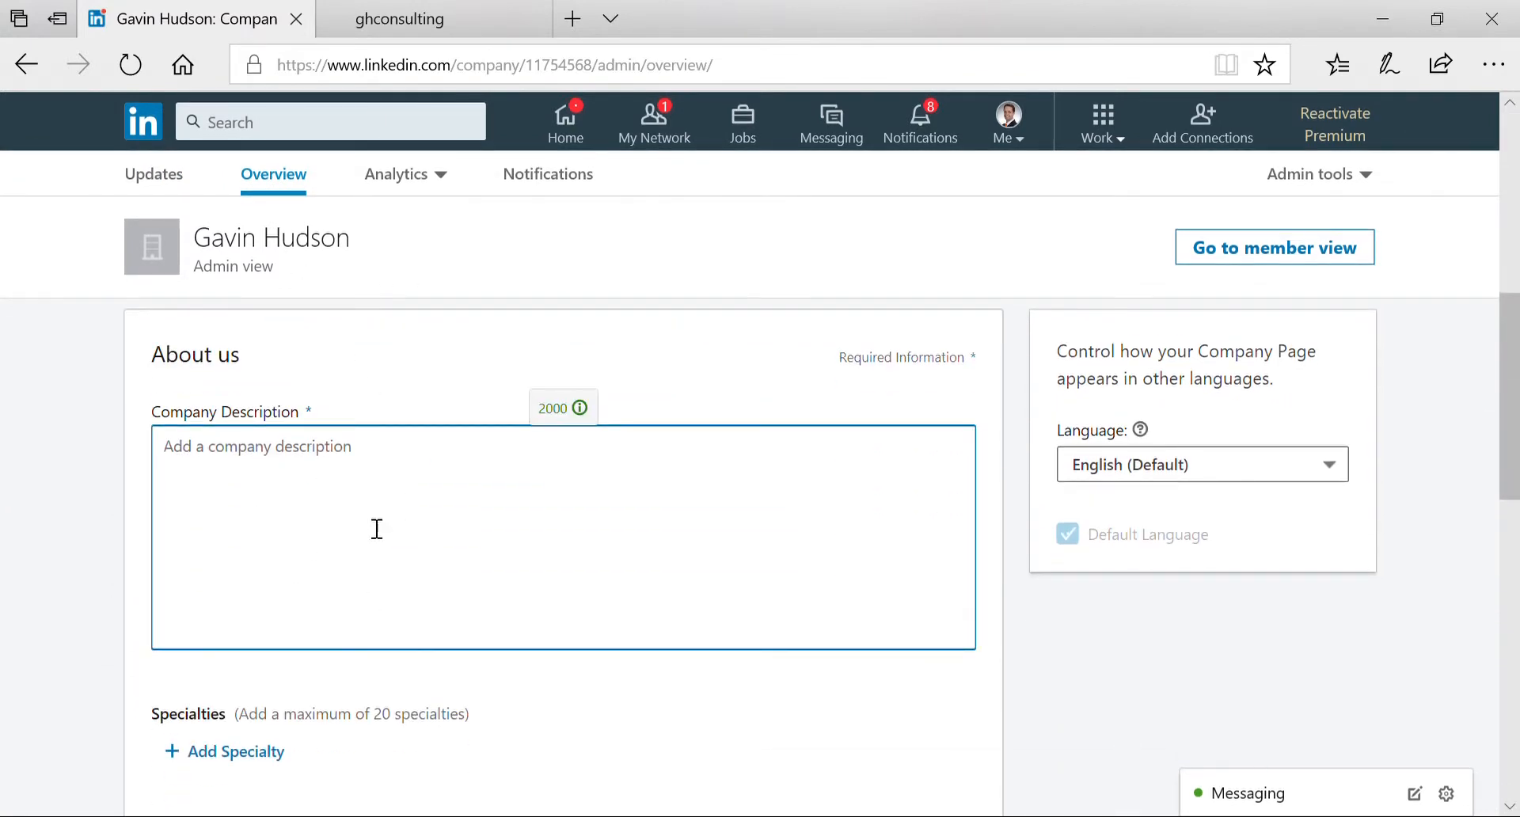
mouse_move(407, 494)
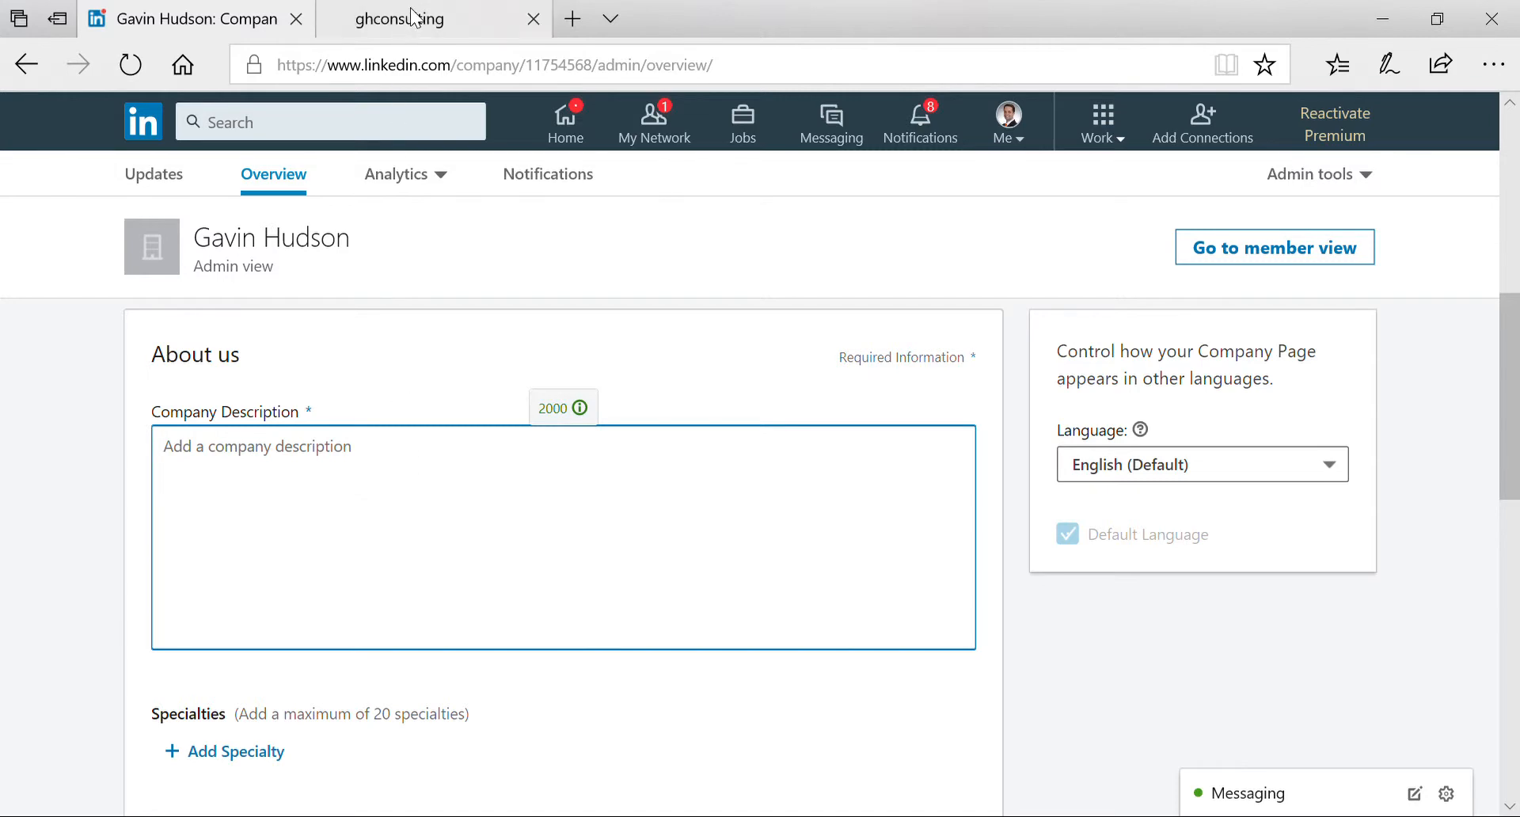
click(437, 19)
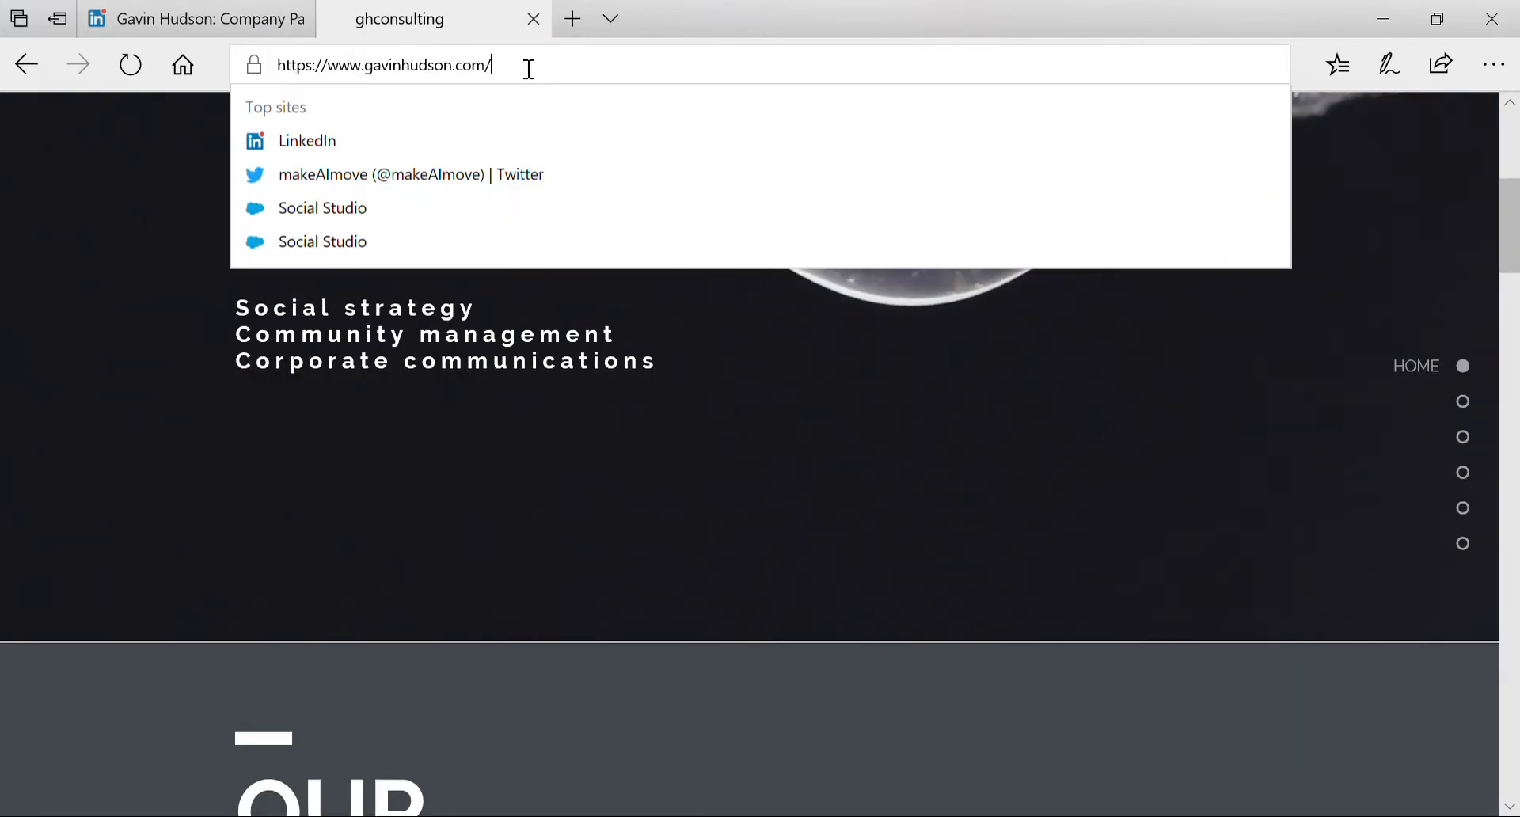
text(privacypolicy)
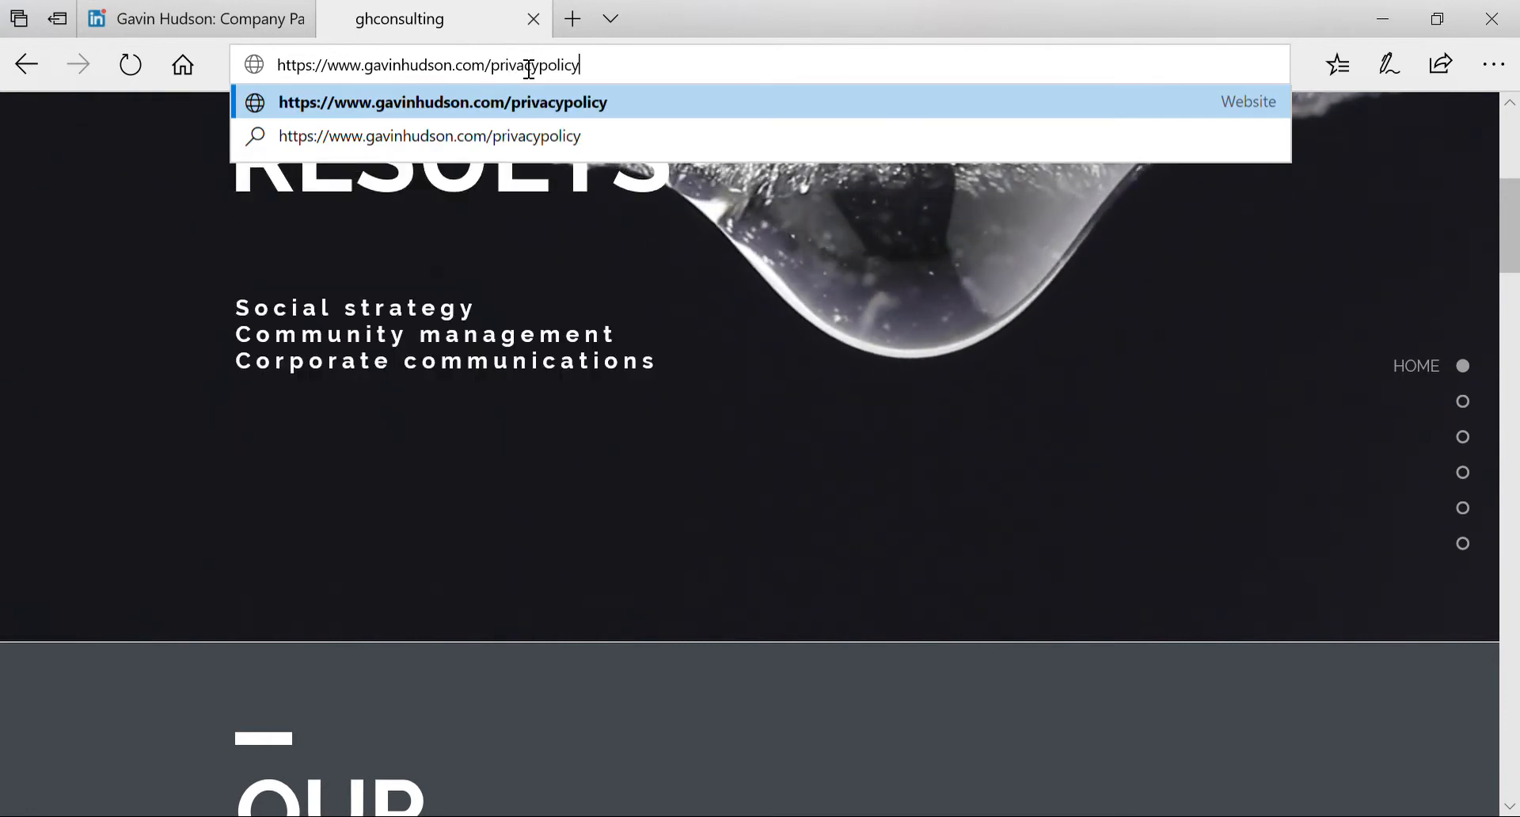
triple_click(426, 65)
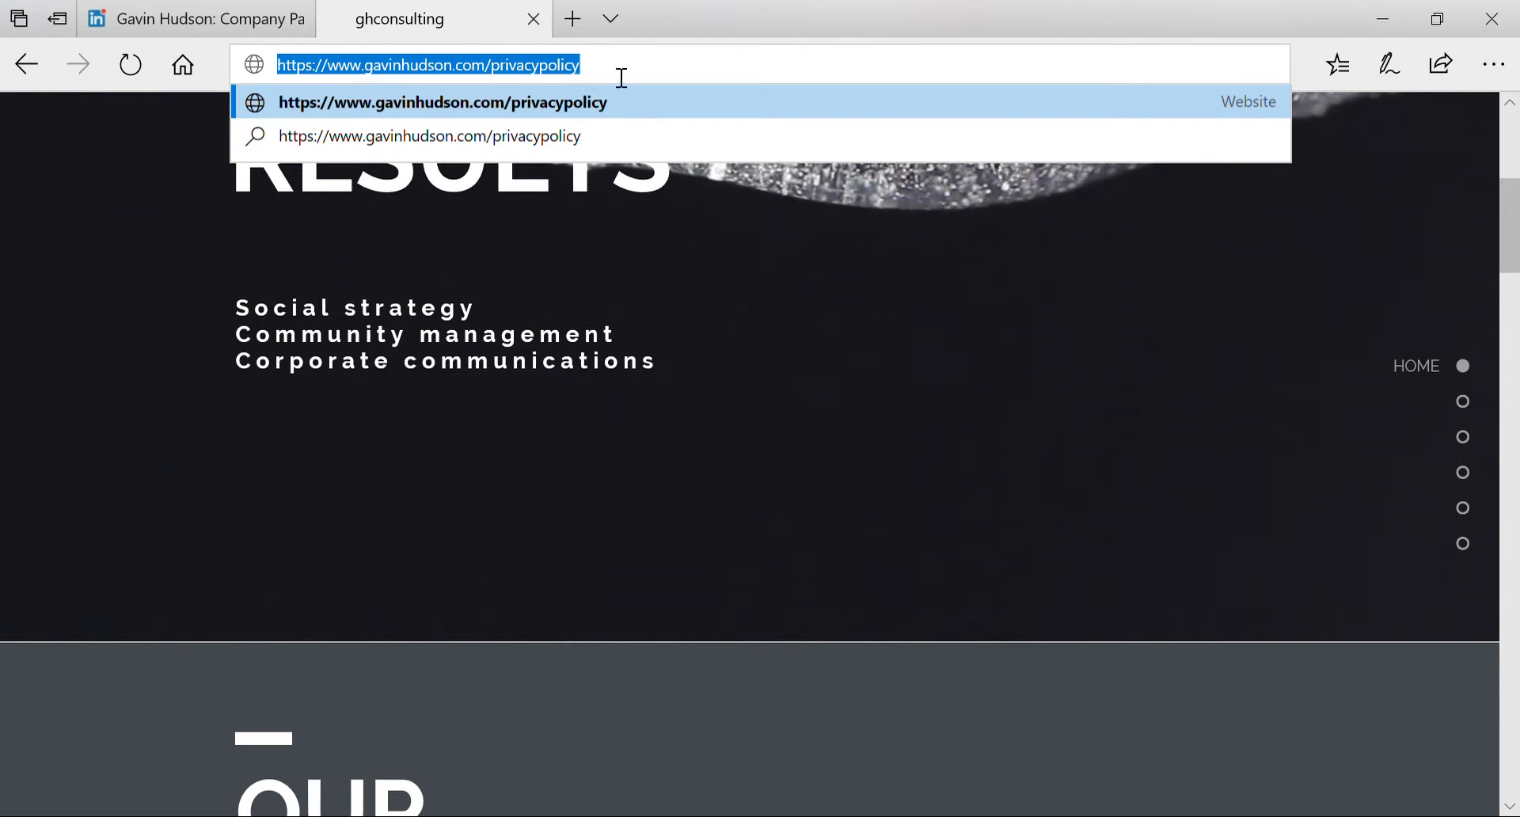
mouse_move(661, 32)
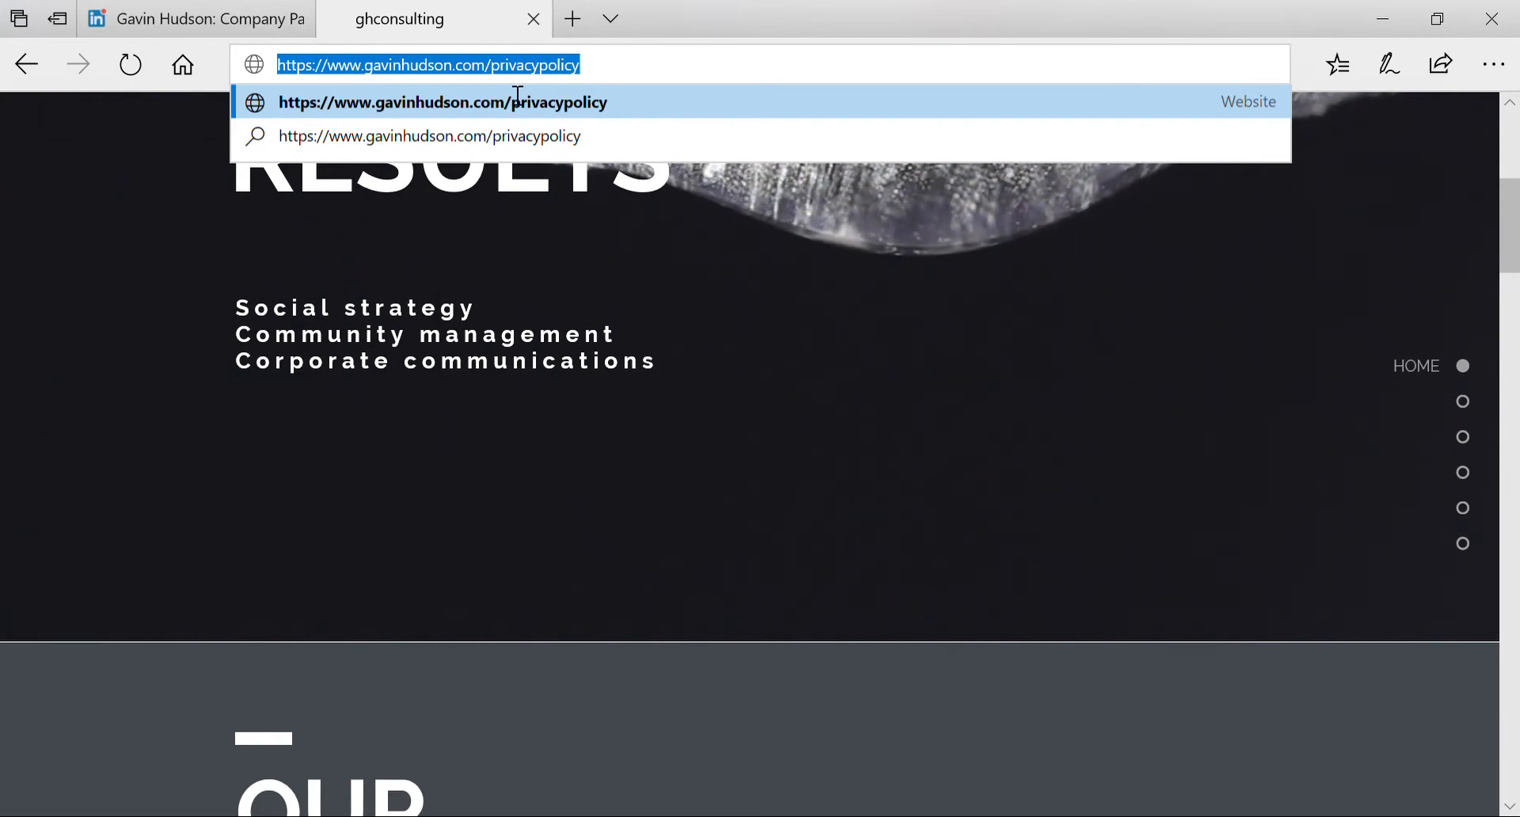
click(193, 19)
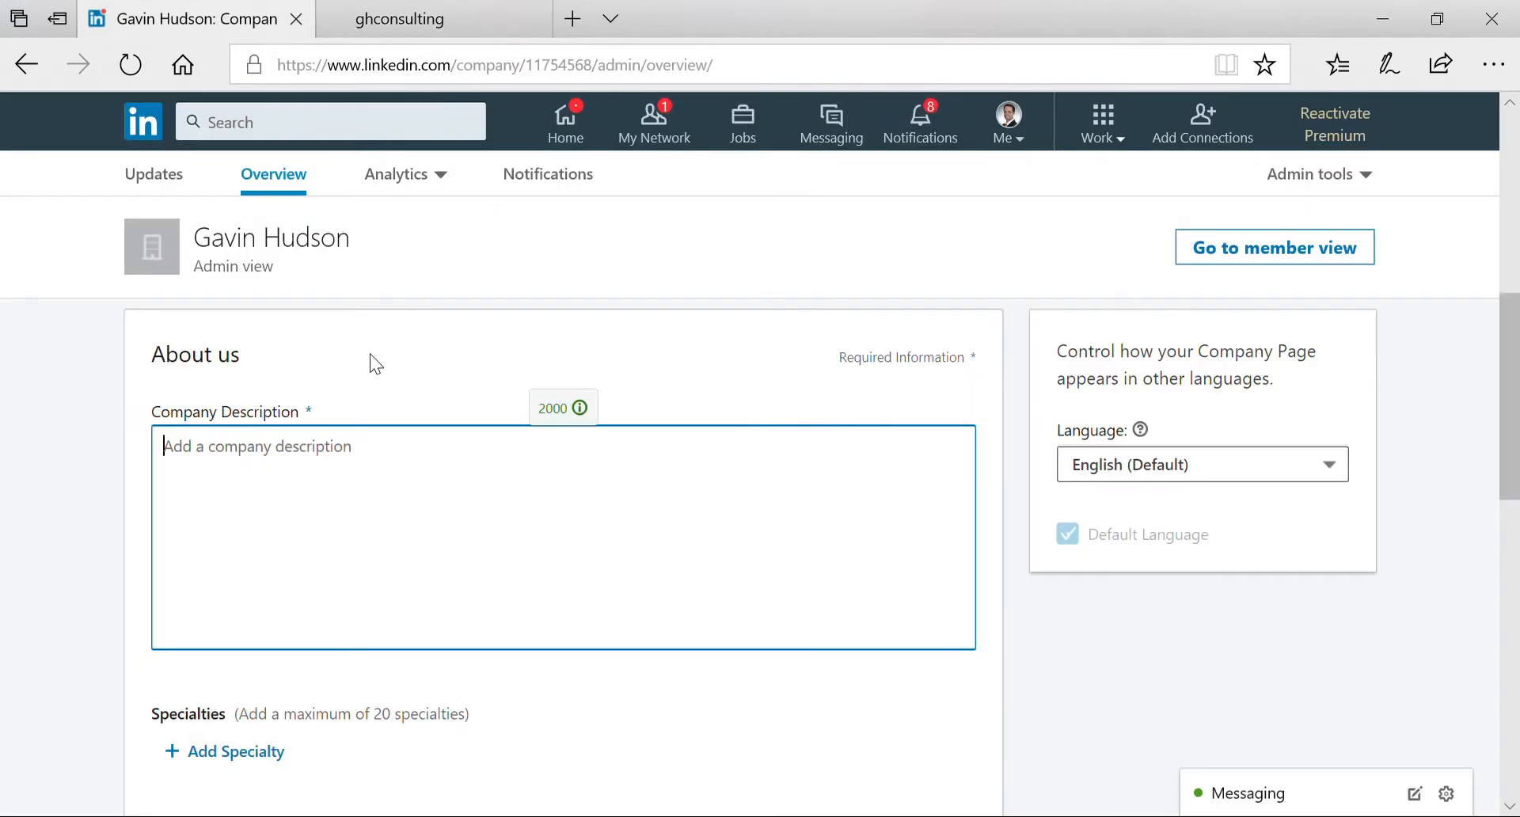
text(https://www.gavinhudson.com/privacypolicy)
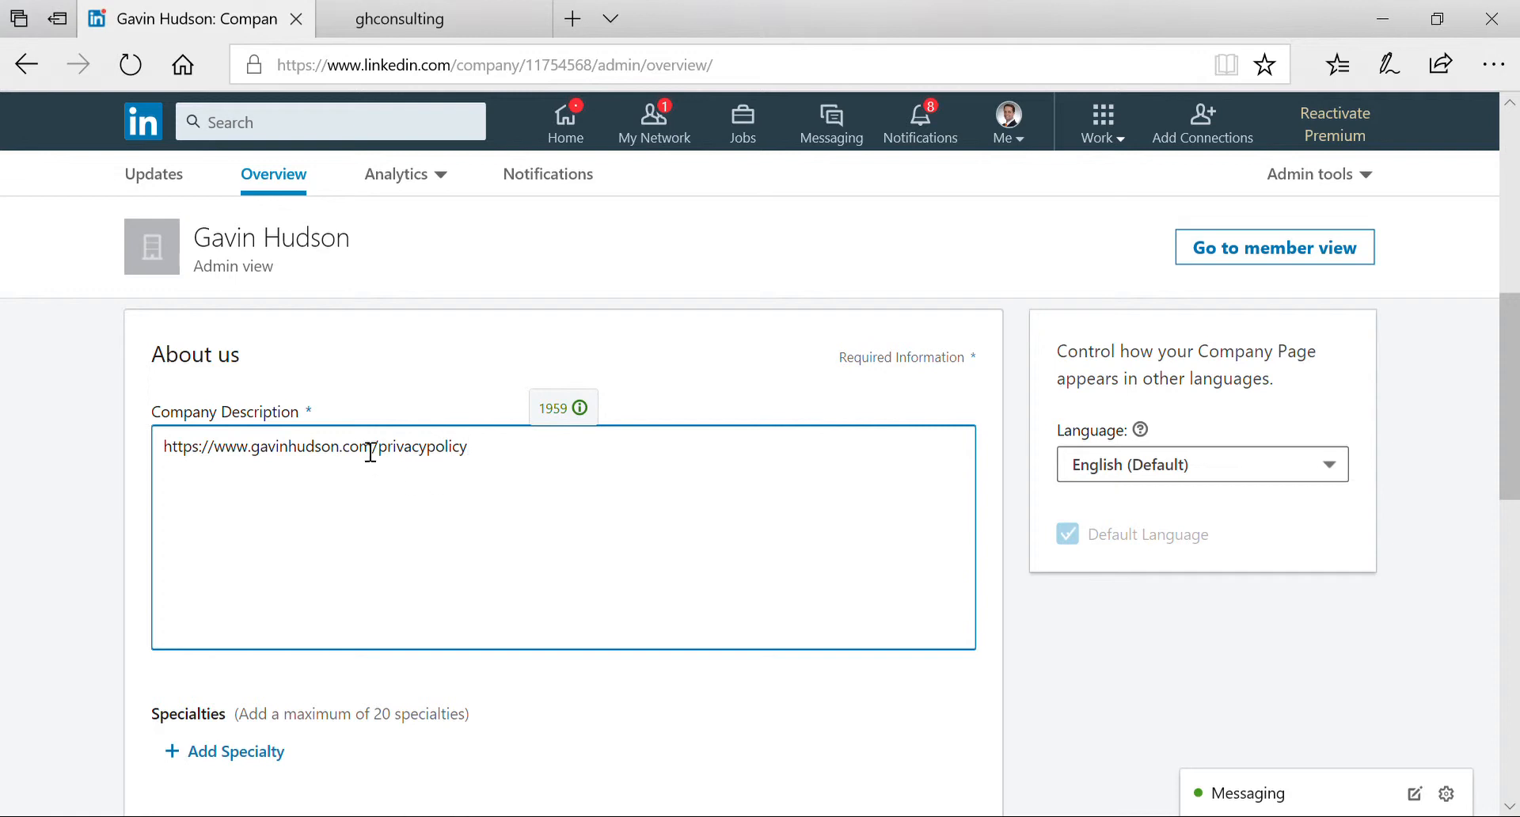
mouse_move(809, 508)
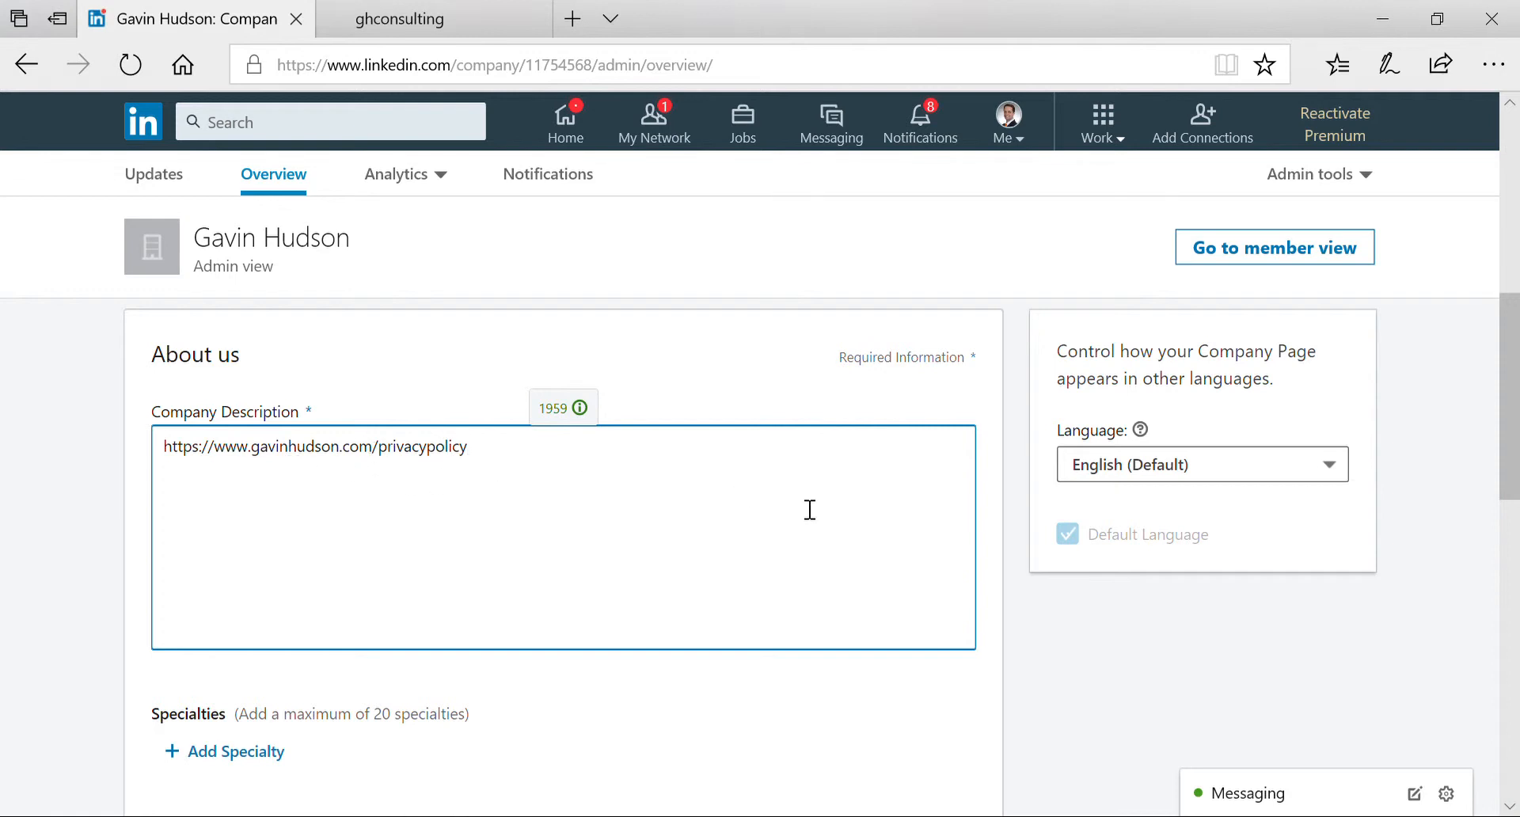
click(1066, 591)
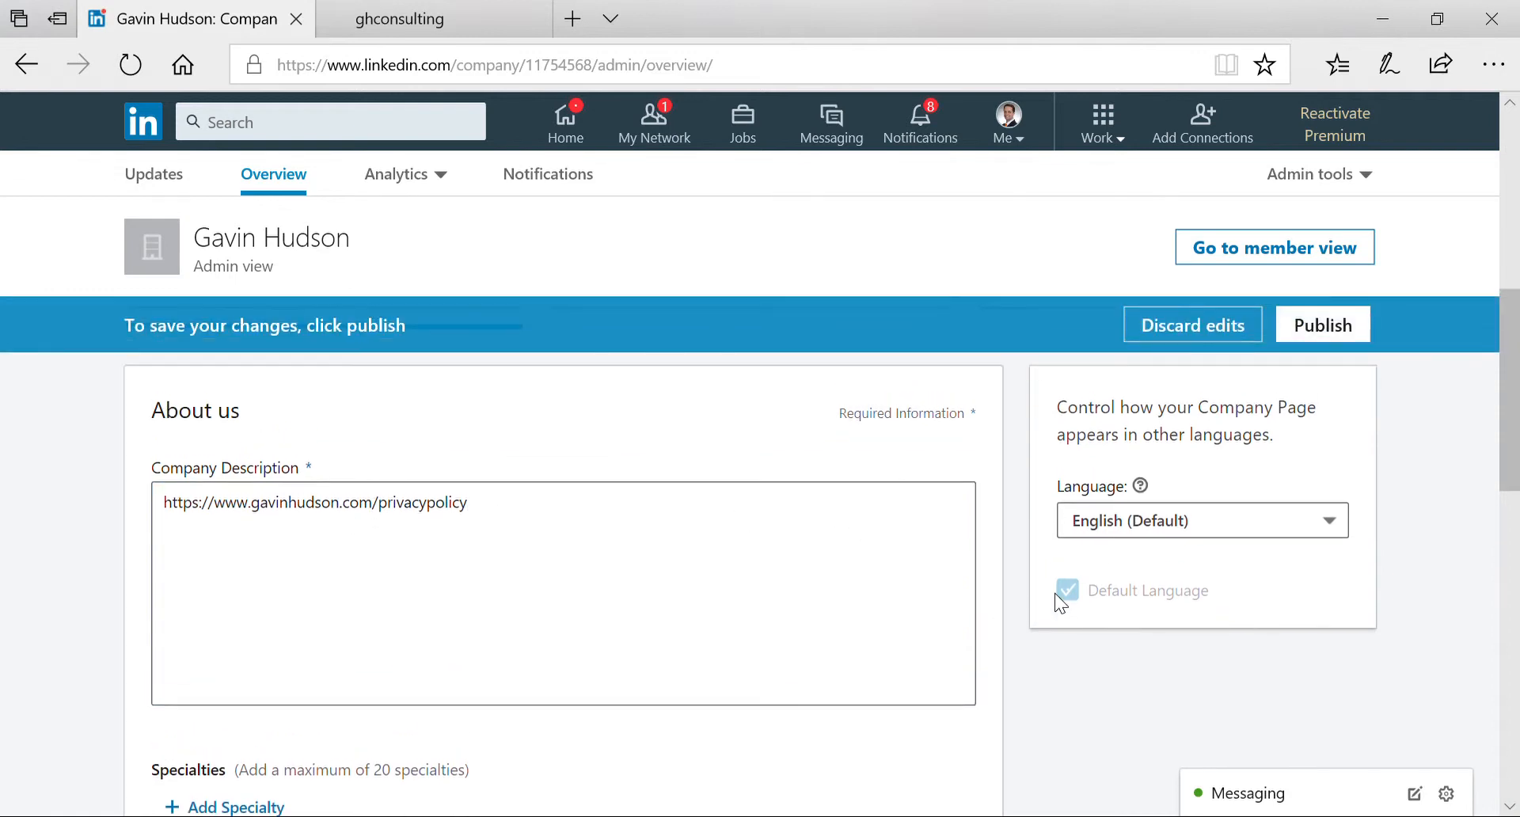
Attempt to publish the page; saving fails with a page-errors message, edits stay unpublished
click(1320, 323)
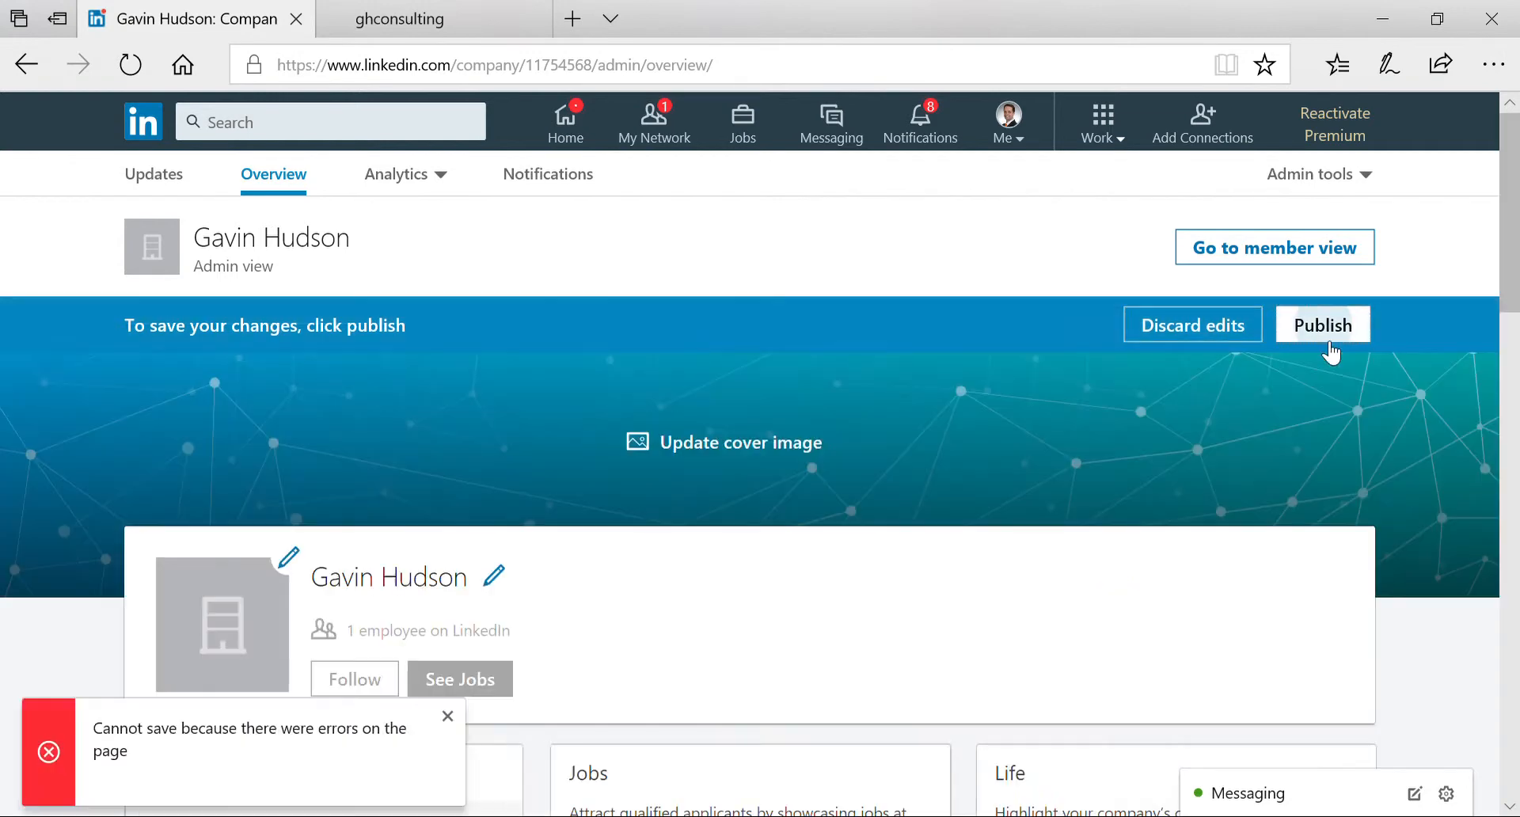
mouse_move(891, 525)
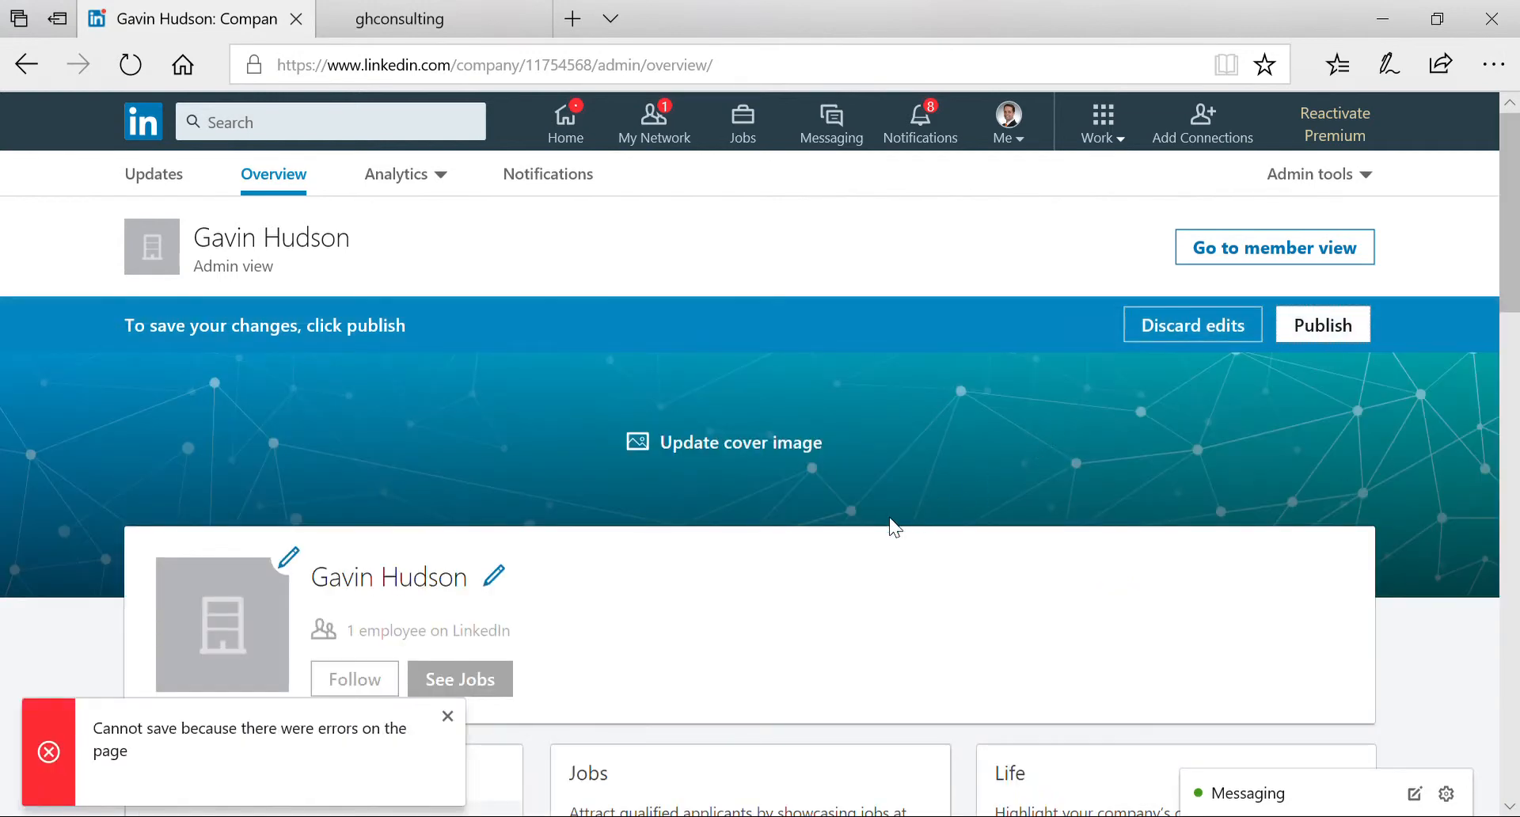
scroll(down, 3)
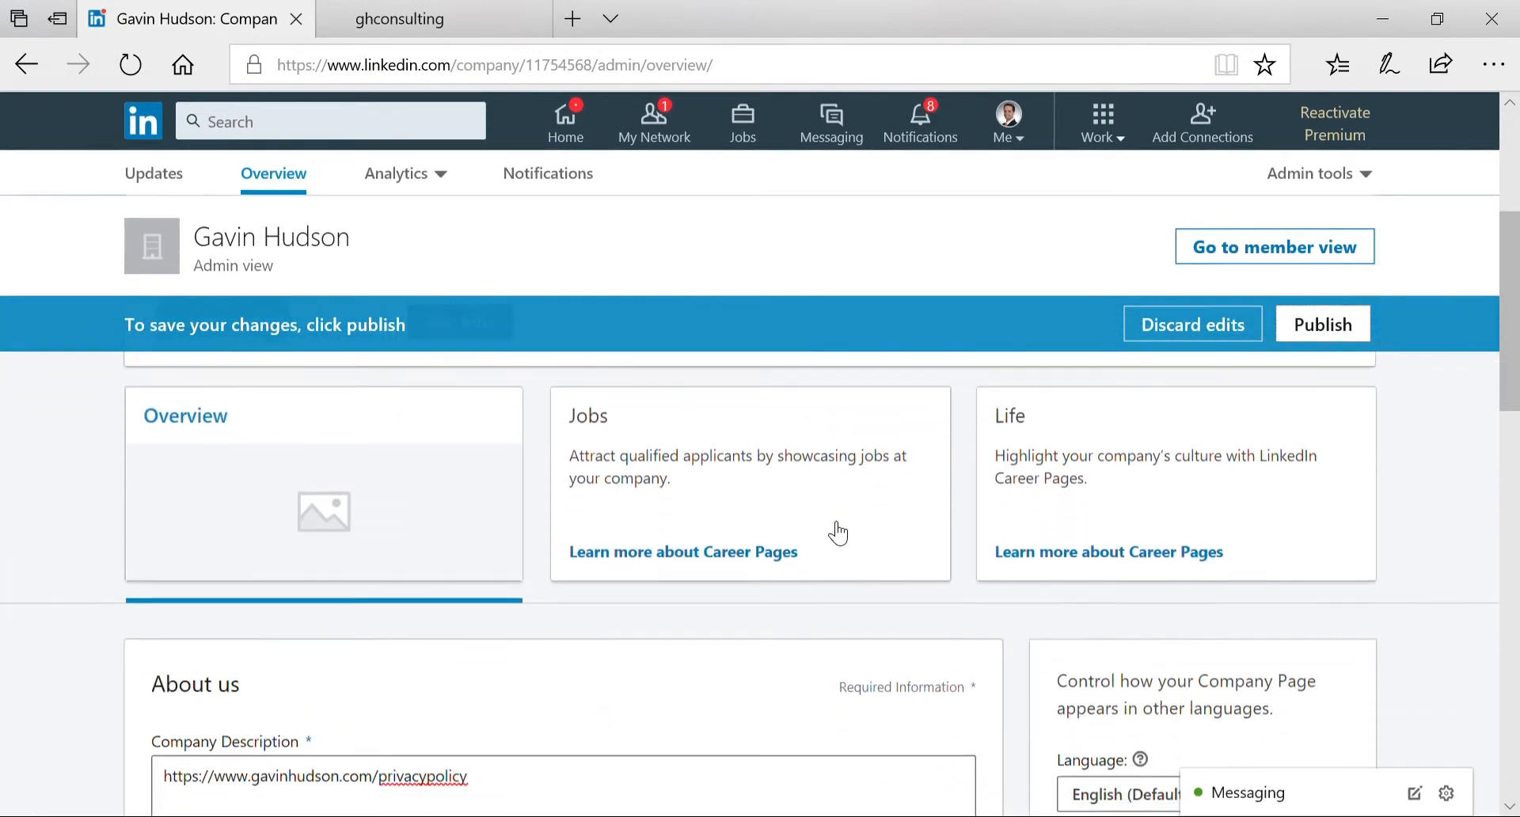
scroll(down, 3)
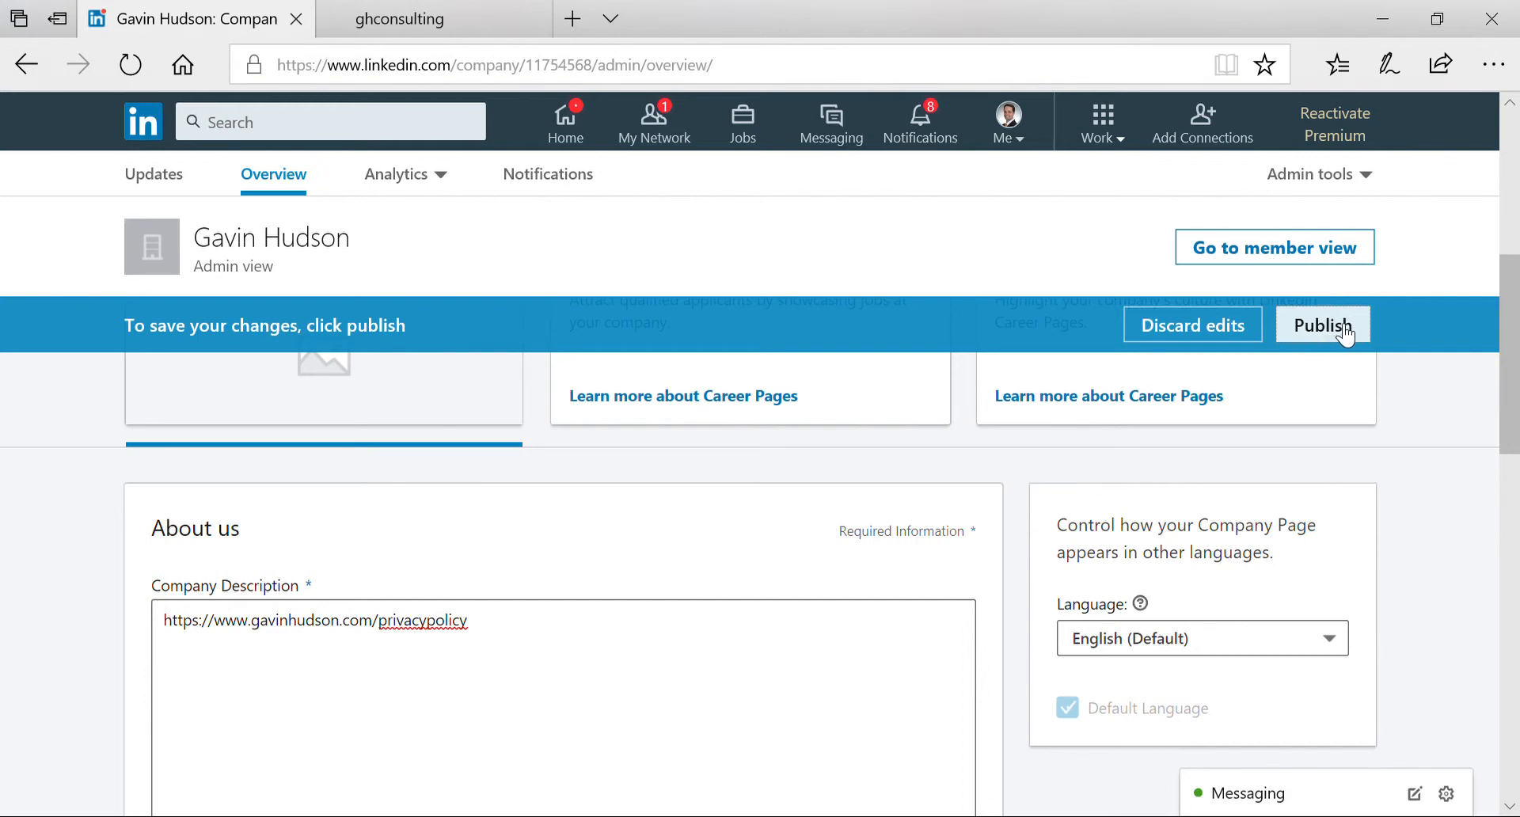
mouse_move(1376, 350)
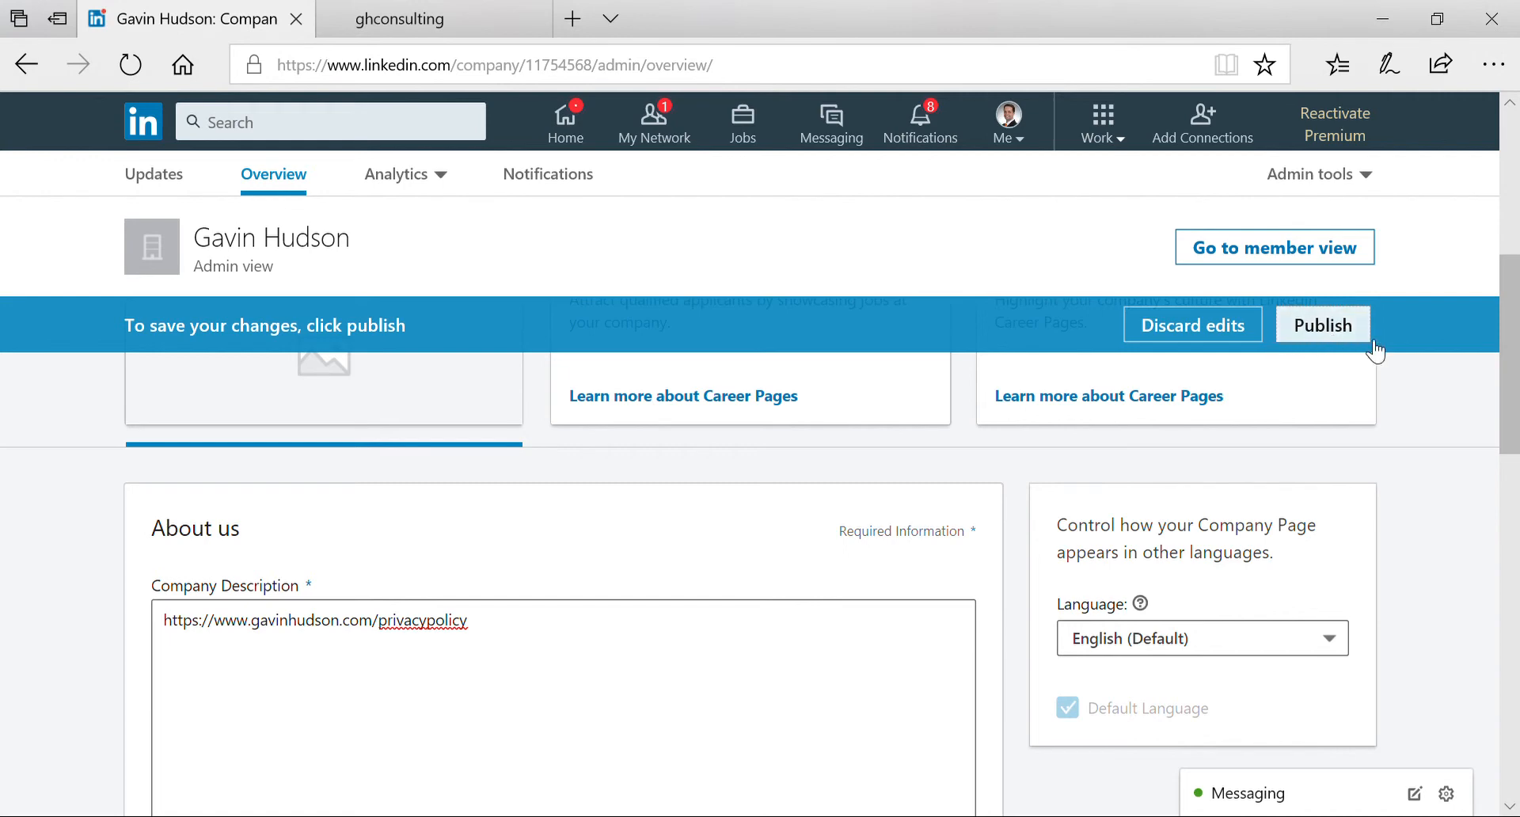